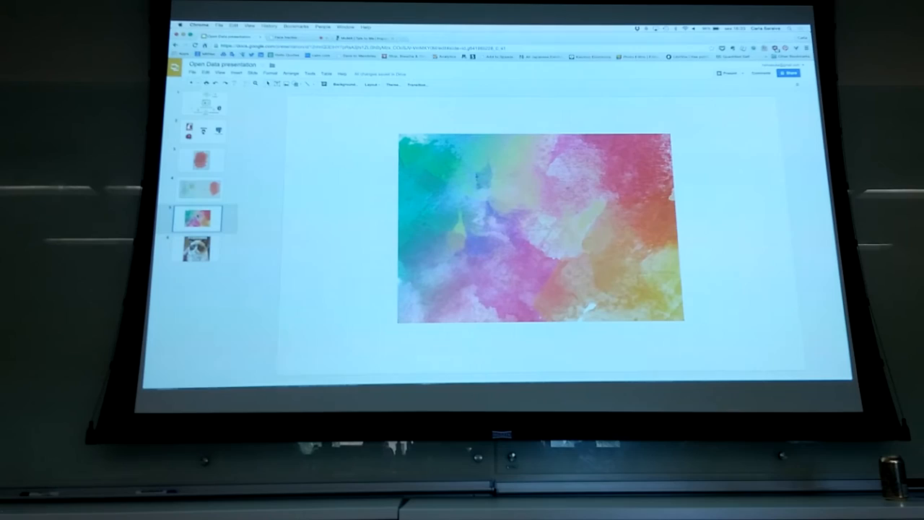
Advance the Electoral Map page to the scenario showing Obama 295 votes and Romney 243
click(196, 251)
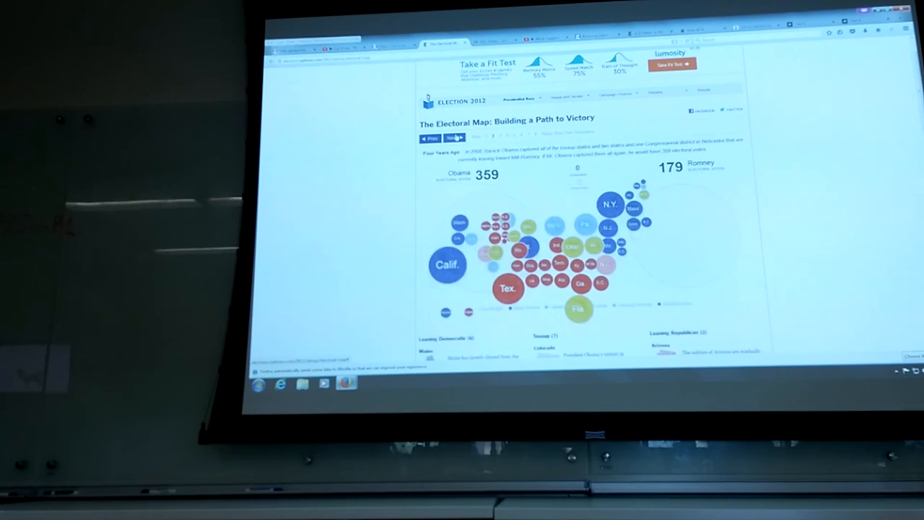
click(450, 137)
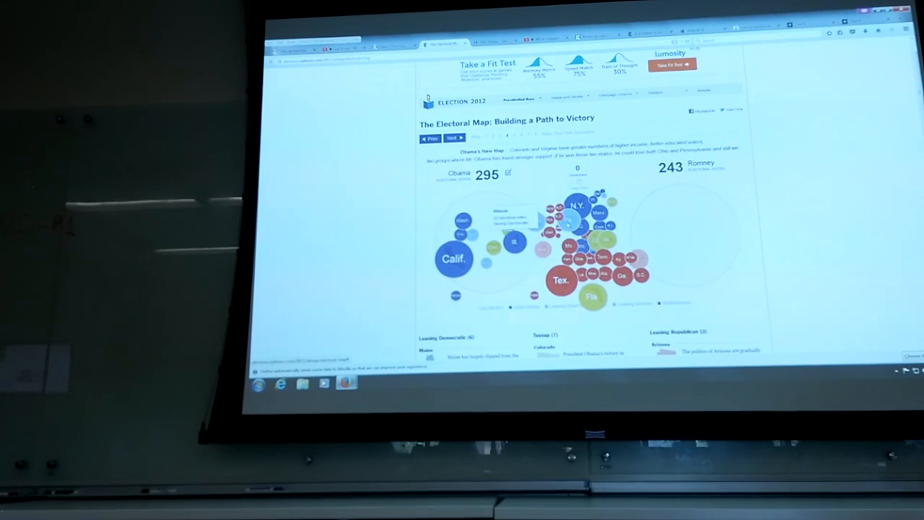